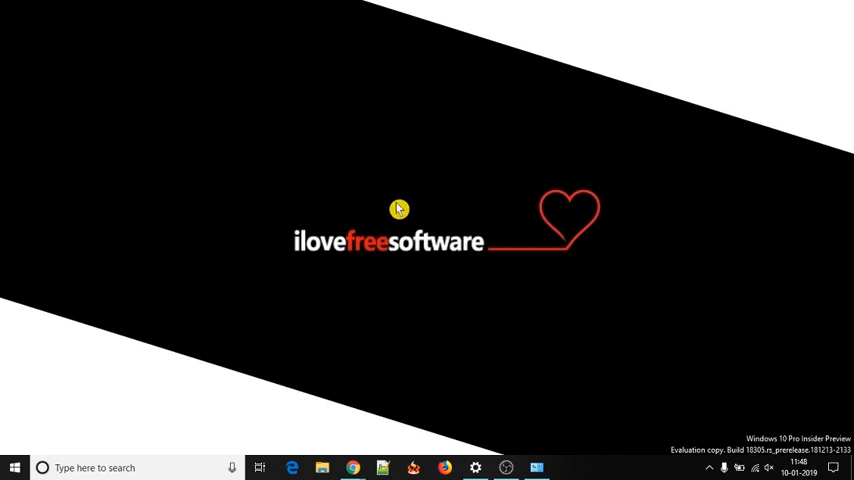
Step: Refresh the desktop, sign in to GitHub with the entered credentials, and begin a new repository
right_click(400, 210)
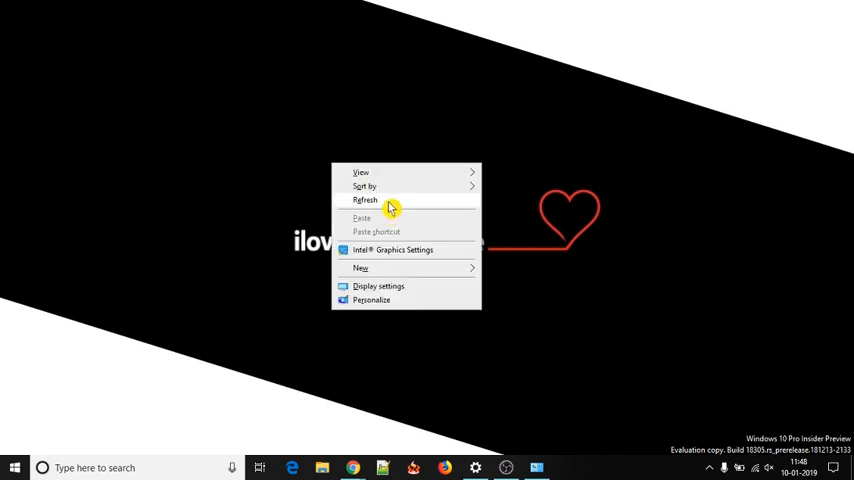
click(364, 200)
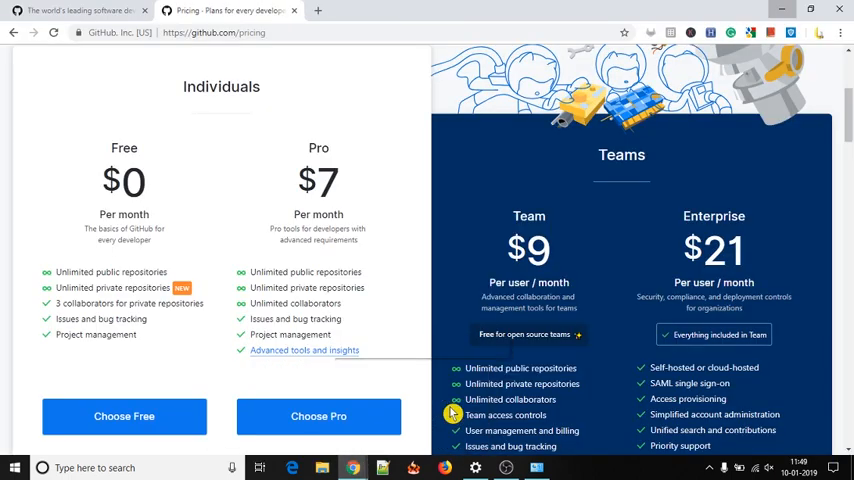
mouse_move(766, 224)
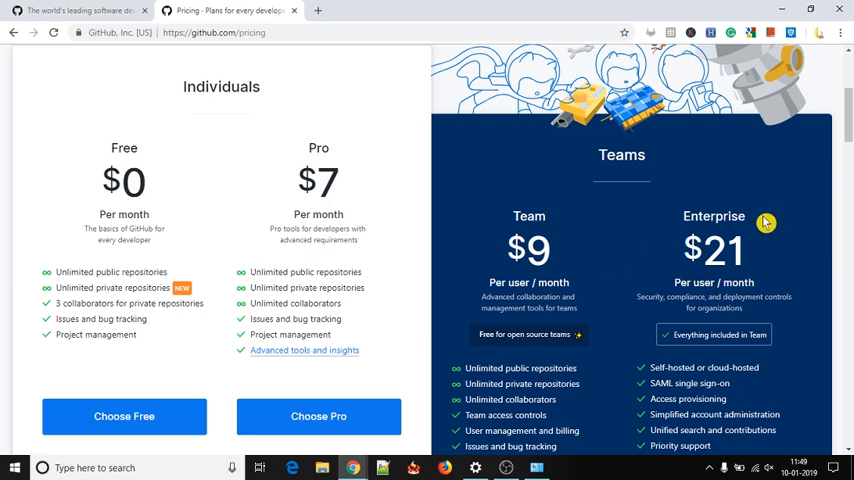
mouse_move(208, 284)
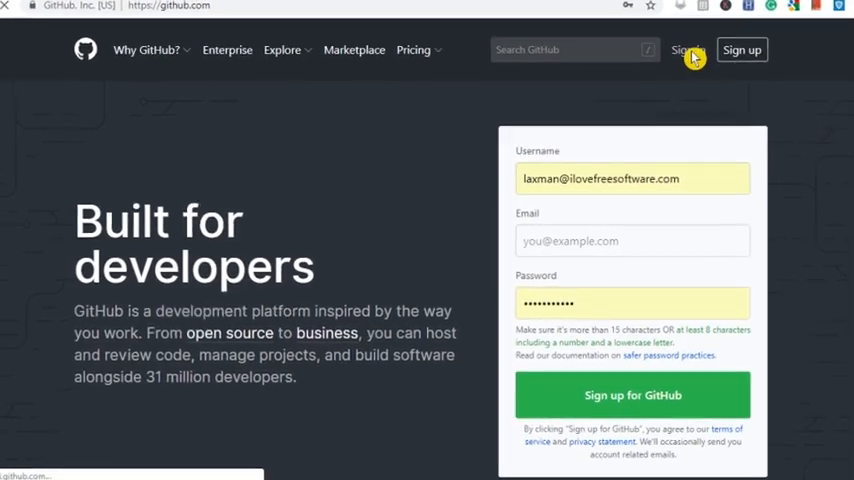
click(684, 50)
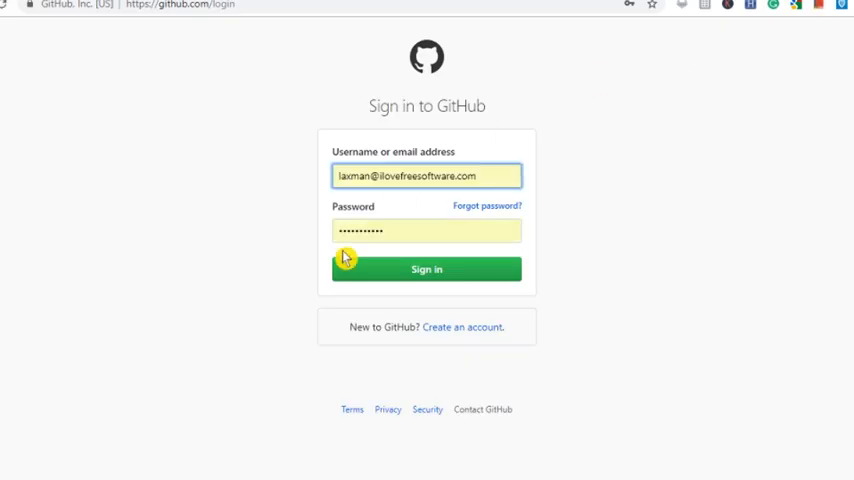
click(426, 268)
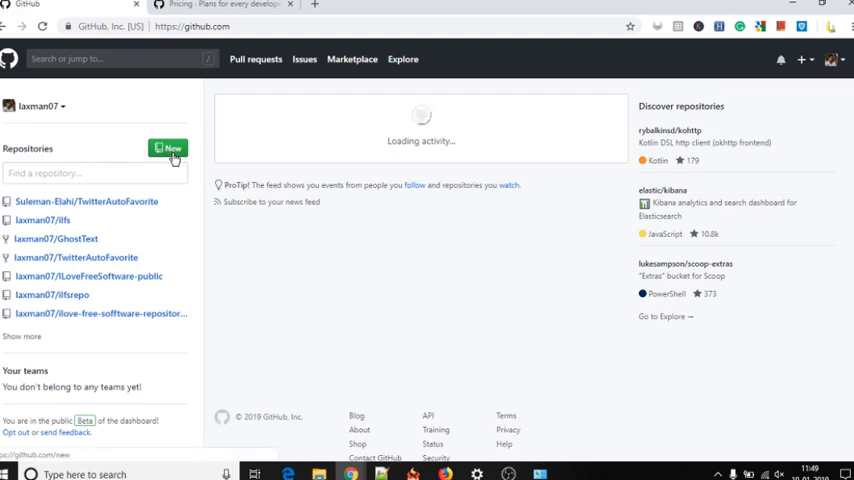
click(168, 148)
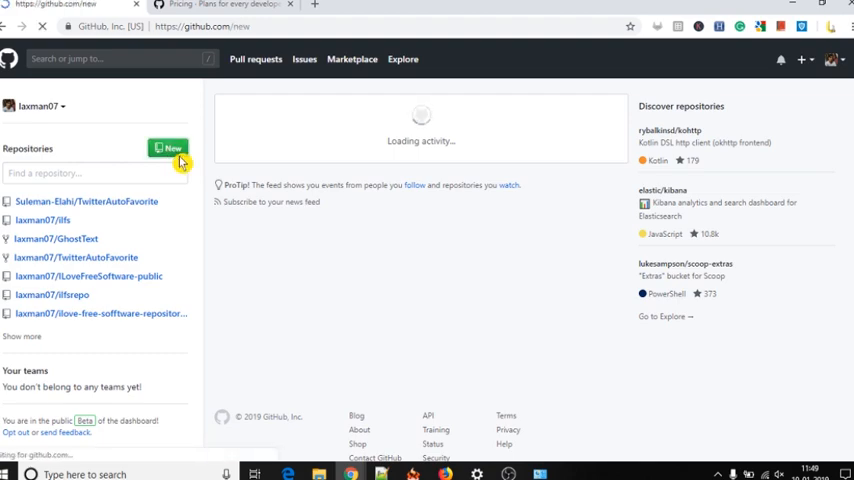
Step: Name the repository 'ilovefreesoftware-private-repo', mark it Private, and create it
click(168, 148)
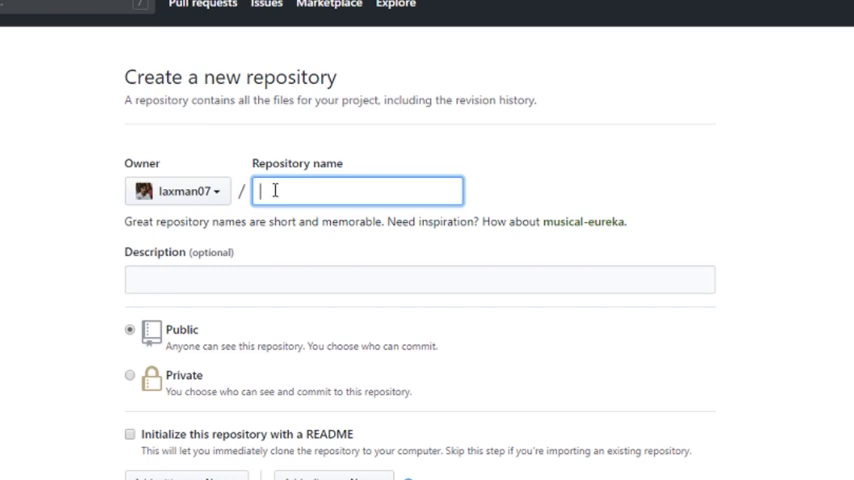
text(ilovefreesoftware private re)
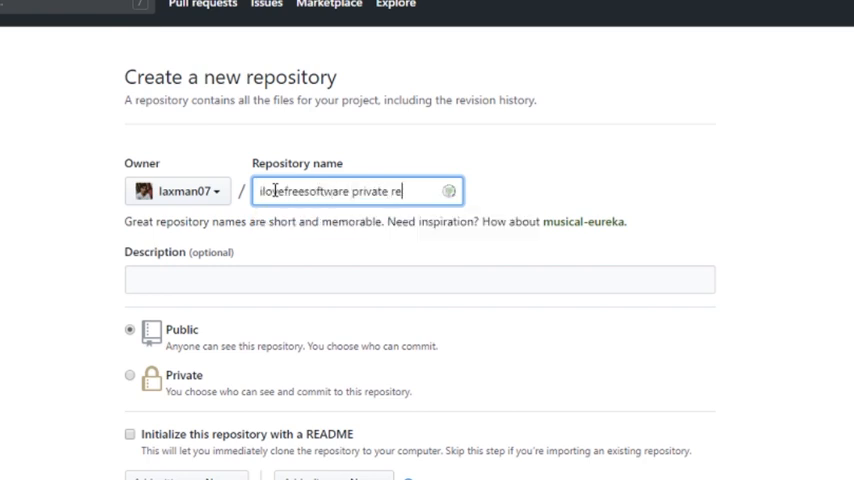
click(130, 374)
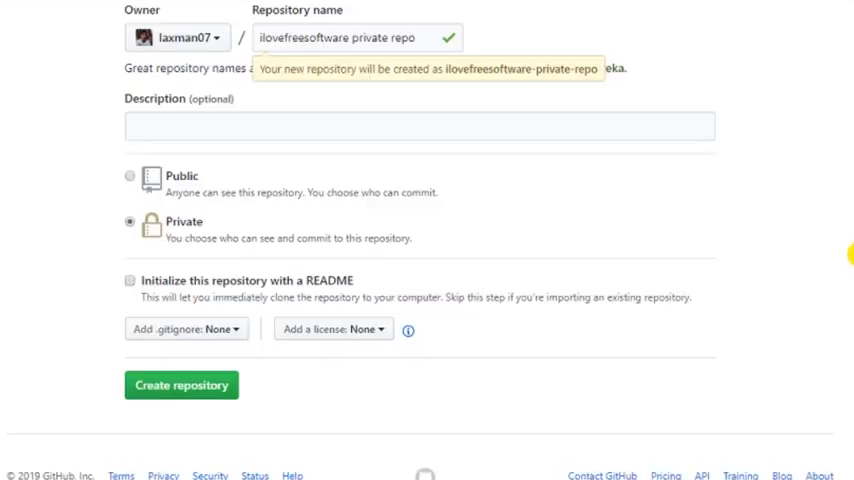
click(180, 384)
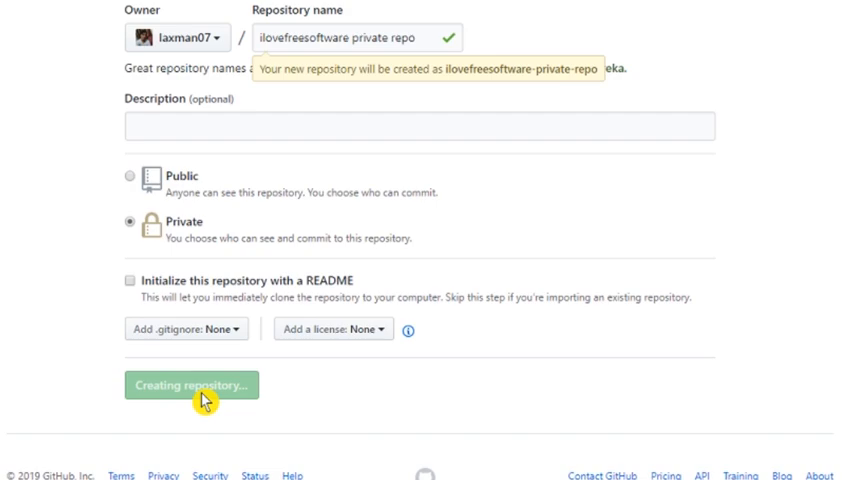
click(190, 384)
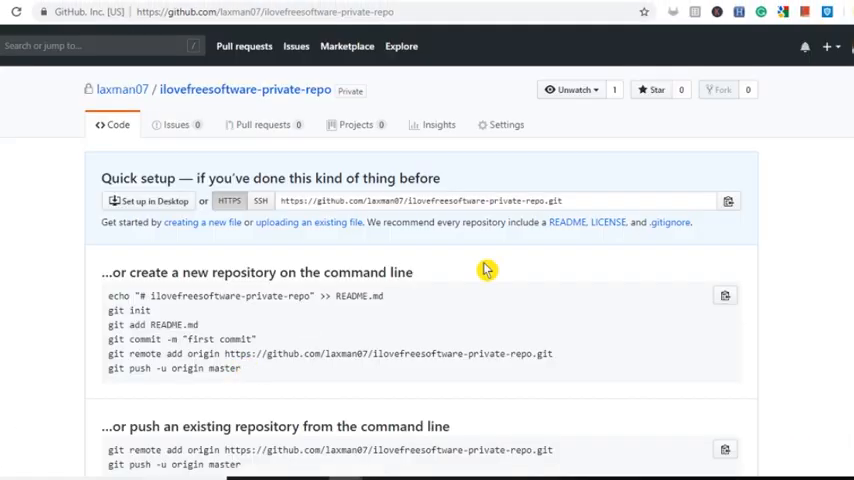
Step: Scroll past the Quick setup instructions and view the repository's Issues list
scroll(down, 3)
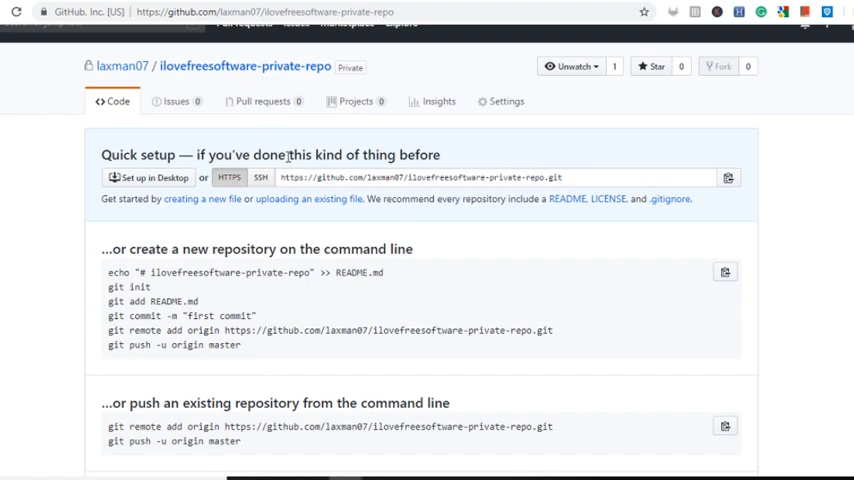
scroll(down, 3)
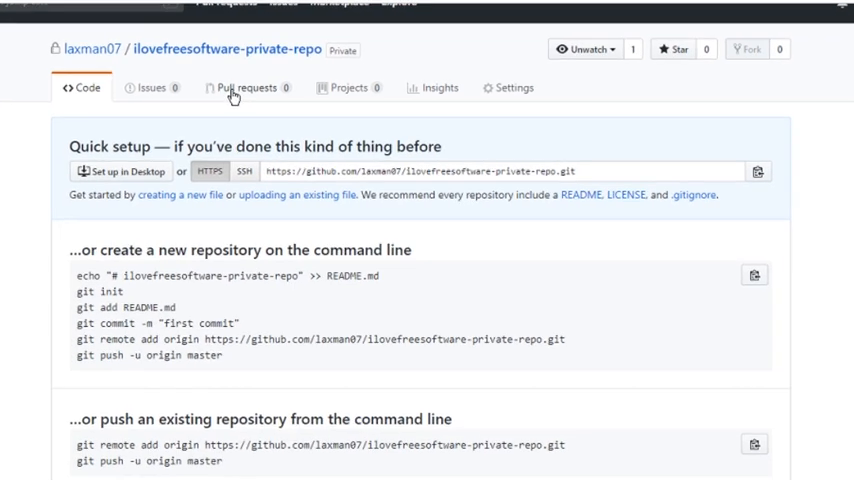
click(136, 88)
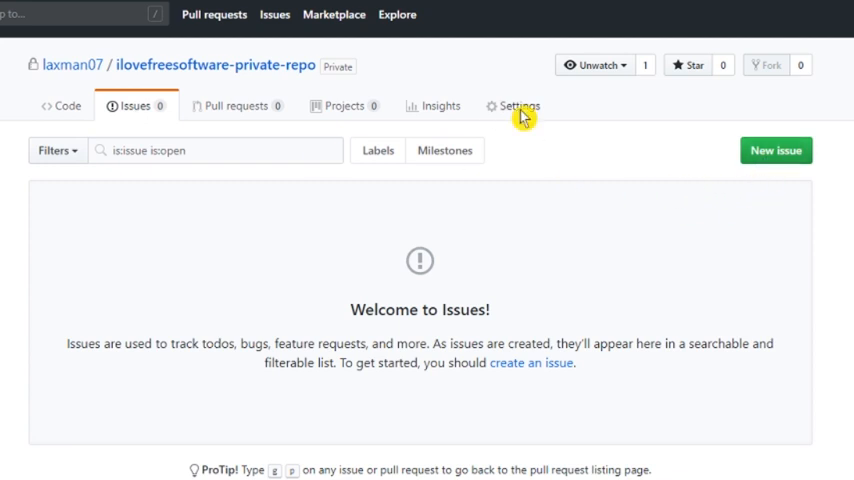
click(520, 104)
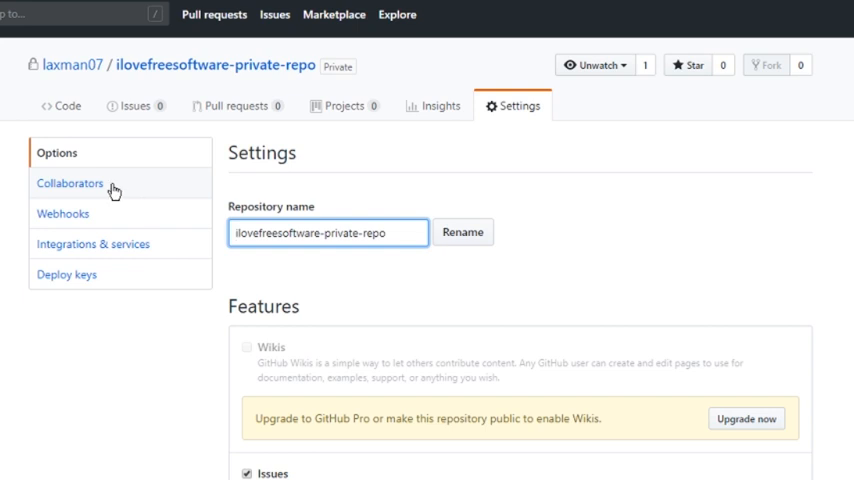
click(68, 184)
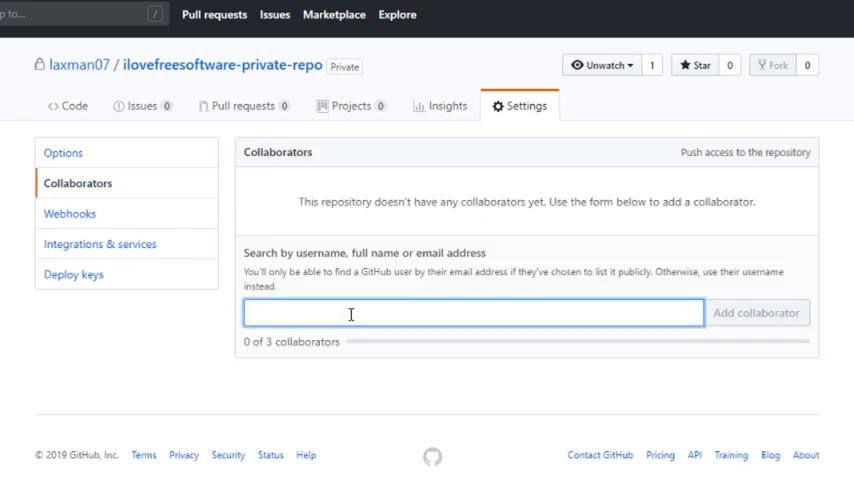
text(s)
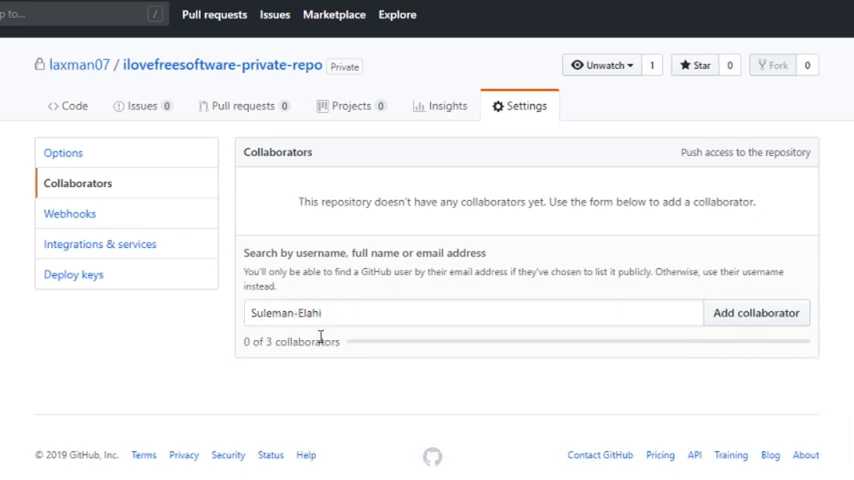
click(756, 312)
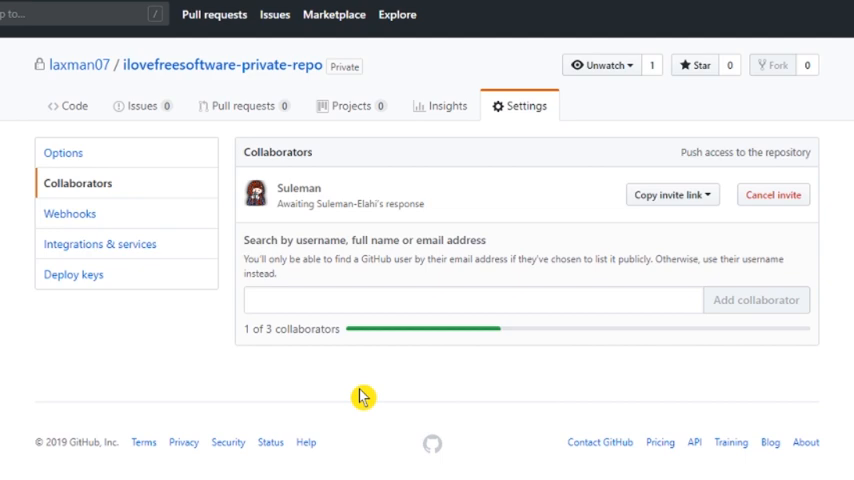